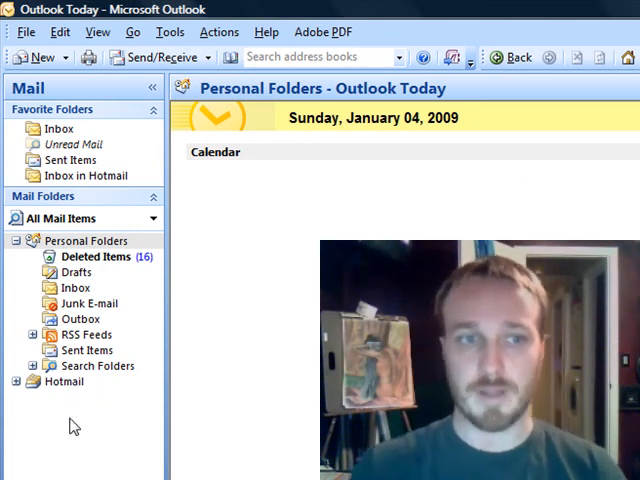
# Bring up the Tools menu with Account Settings from Outlook Today.
pyautogui.click(86, 240)
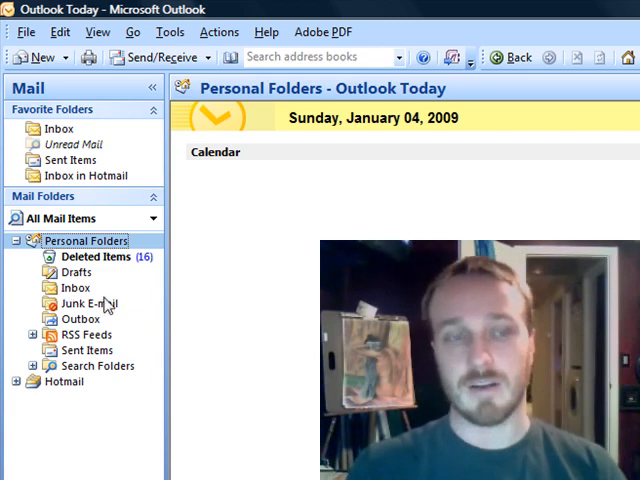
pyautogui.moveTo(96, 436)
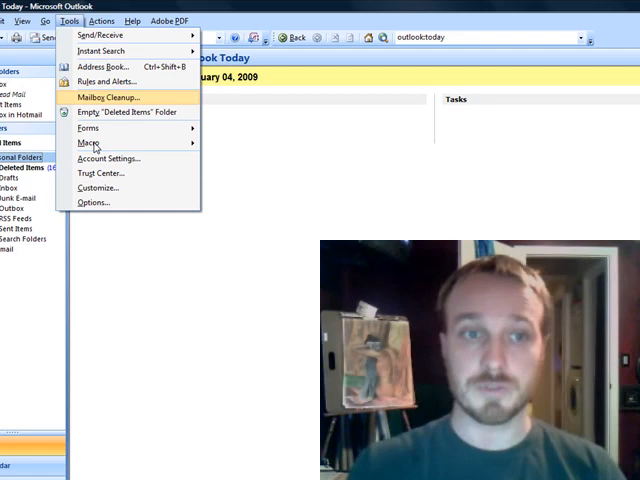
# Start a new Personal Folders data file from the Data Files list in Account Settings.
pyautogui.click(108, 158)
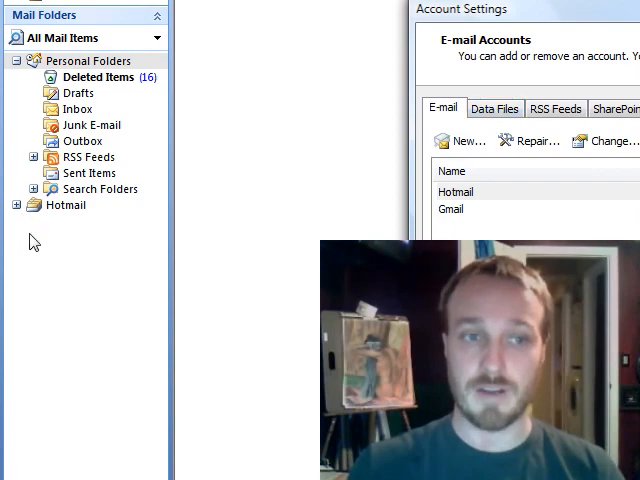
pyautogui.click(494, 108)
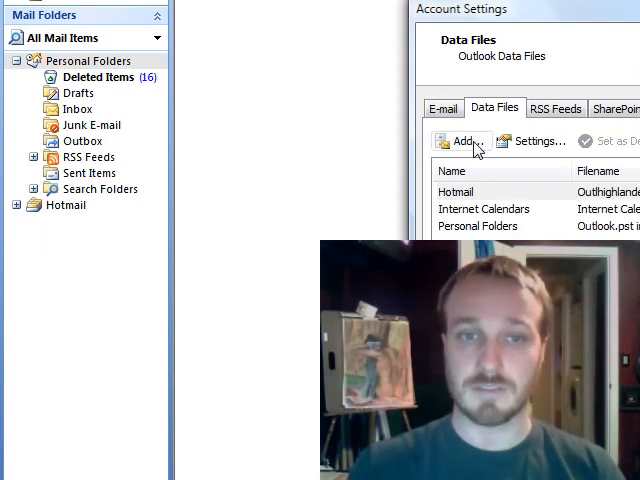
pyautogui.click(464, 140)
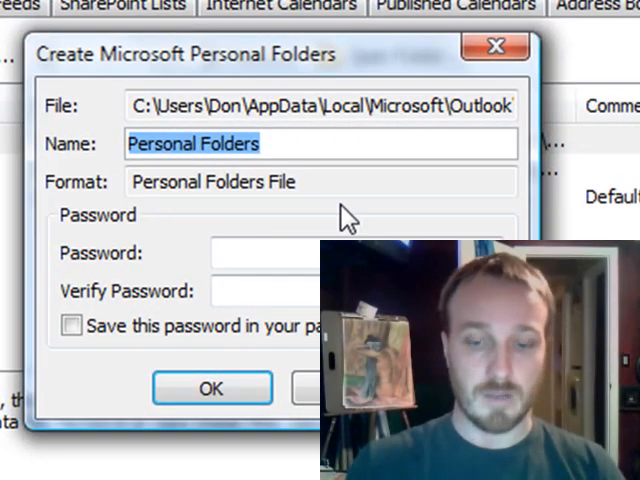
# Name the new personal folders file Knights Mail and create it.
pyautogui.write('Knights Mail')
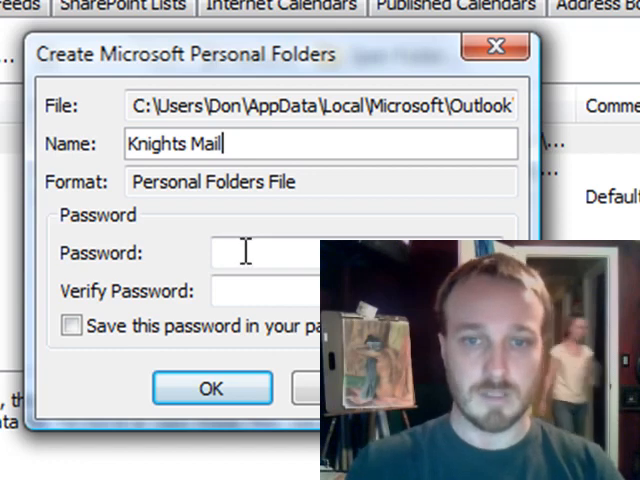
pyautogui.moveTo(256, 292)
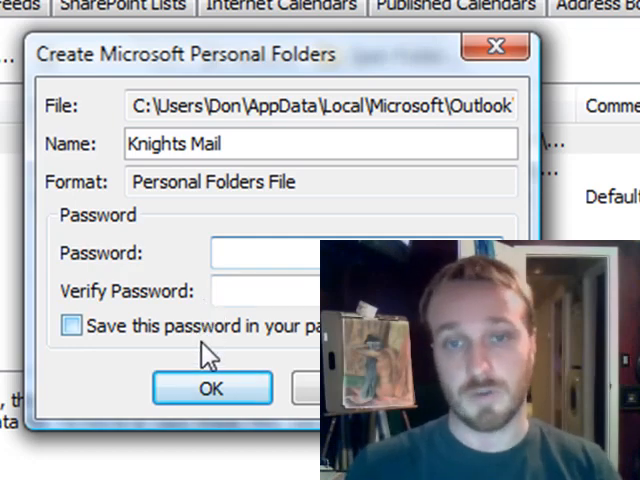
pyautogui.click(212, 388)
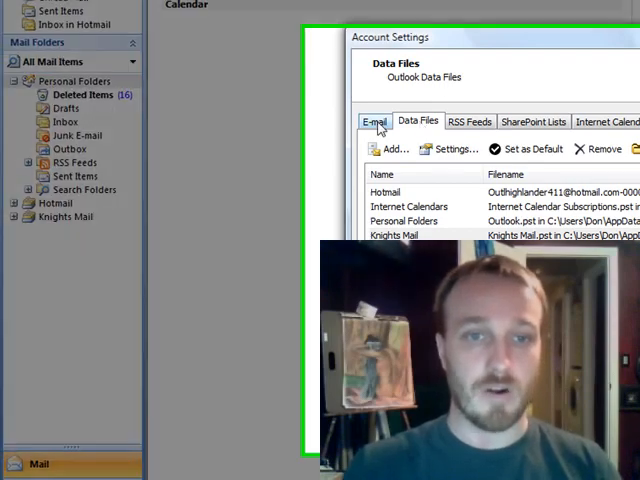
# Begin a new e-mail account with the name Donald and the knights.ucf.edu address.
pyautogui.click(376, 120)
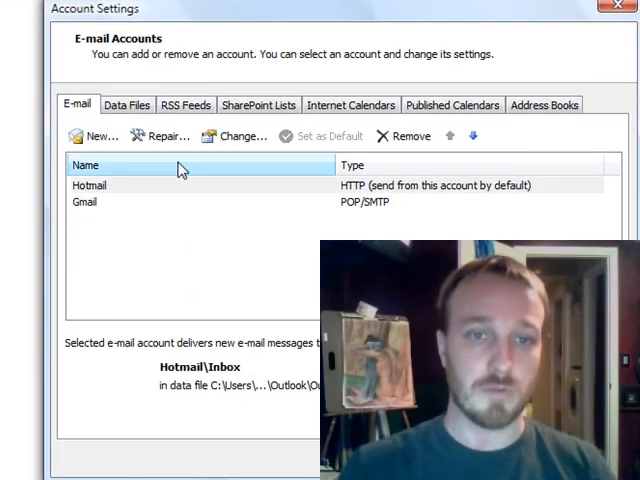
pyautogui.click(96, 136)
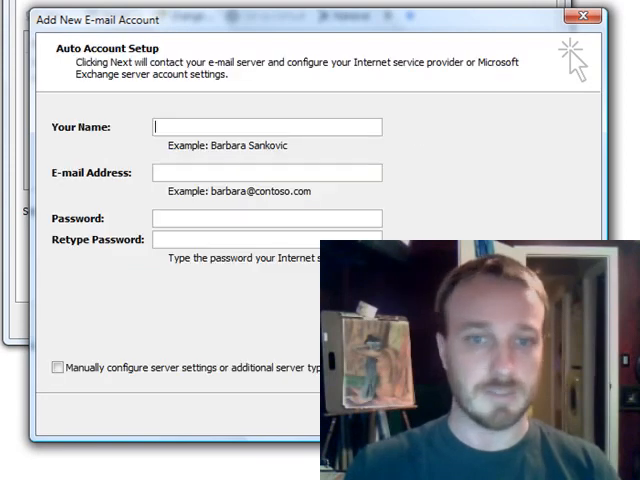
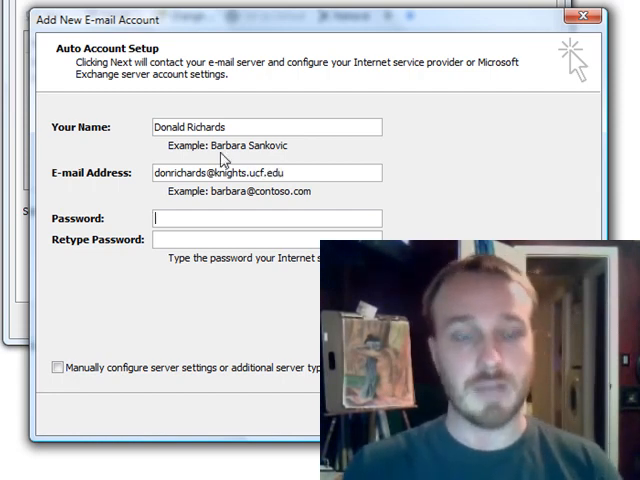
pyautogui.moveTo(210, 148)
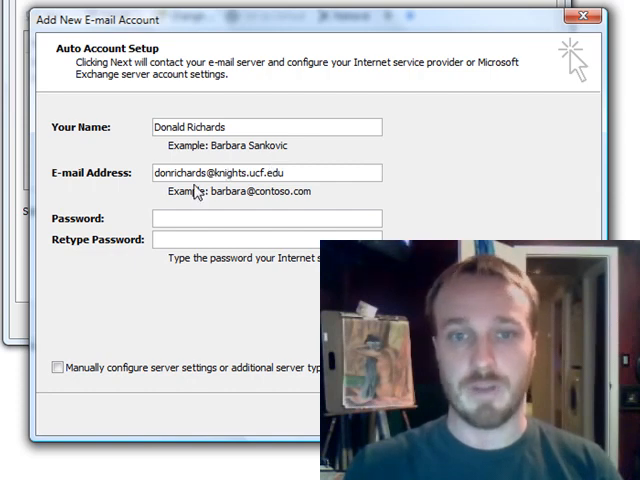
pyautogui.doubleClick(210, 172)
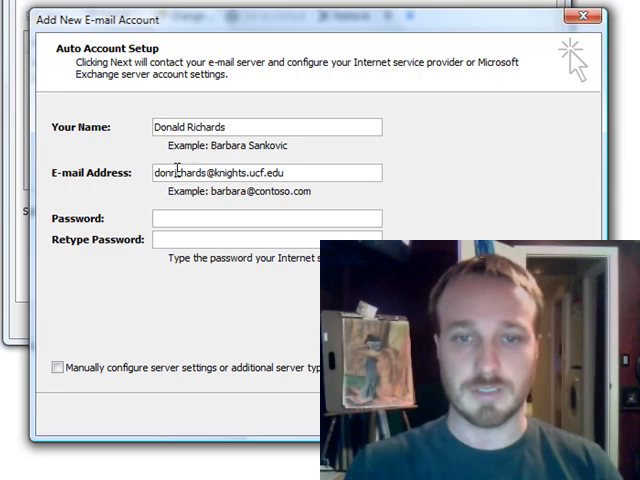
pyautogui.doubleClick(178, 172)
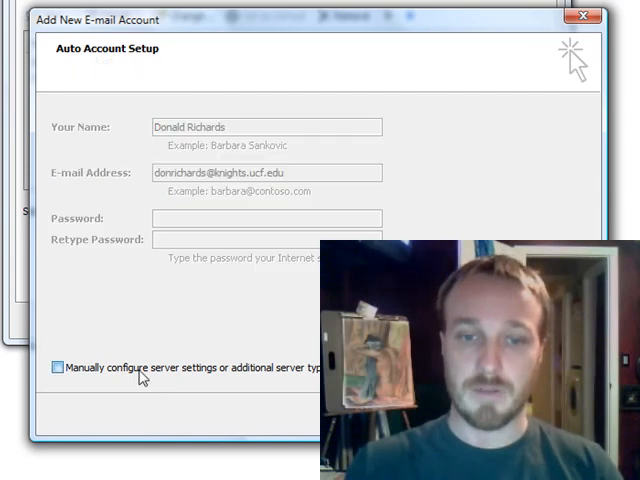
pyautogui.click(58, 368)
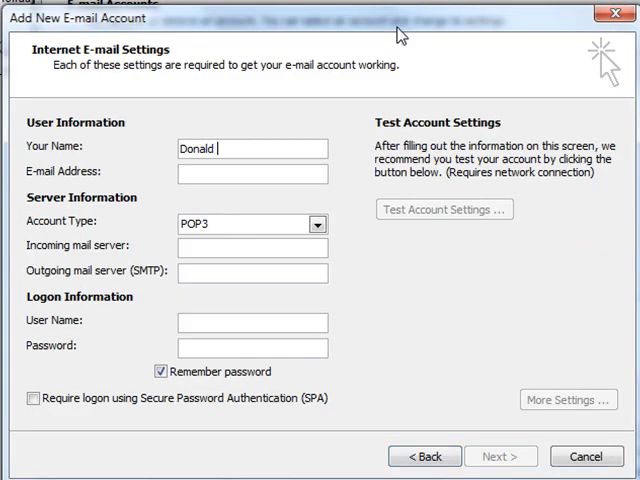
pyautogui.write('Richards')
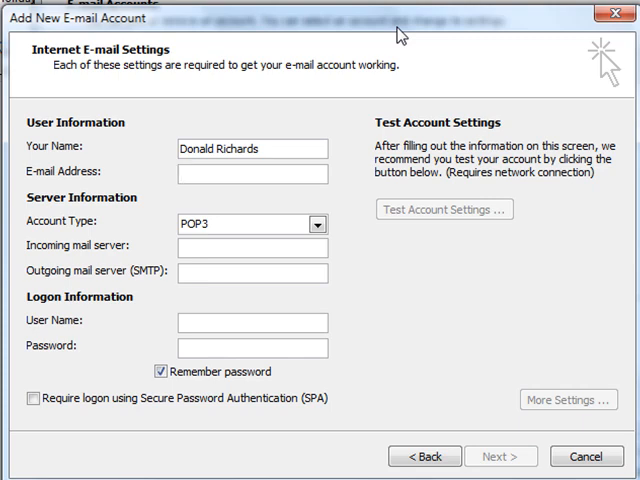
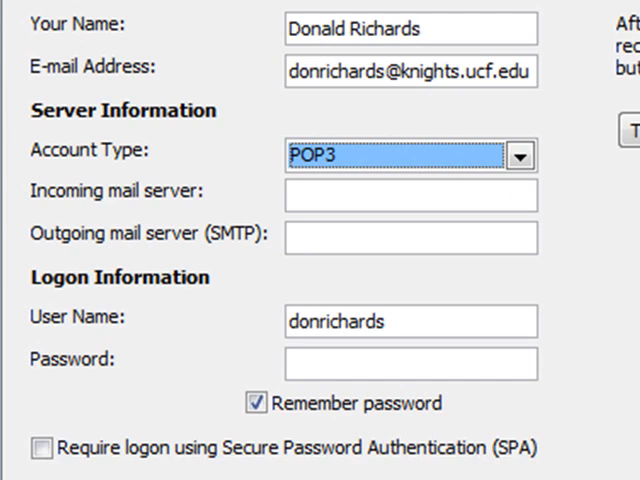
pyautogui.click(520, 156)
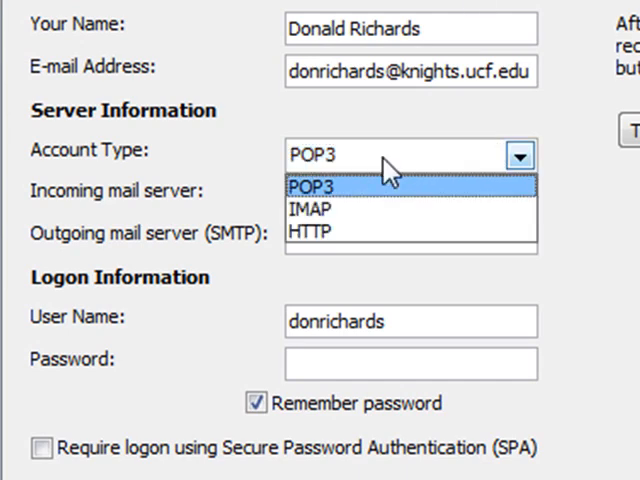
pyautogui.click(310, 186)
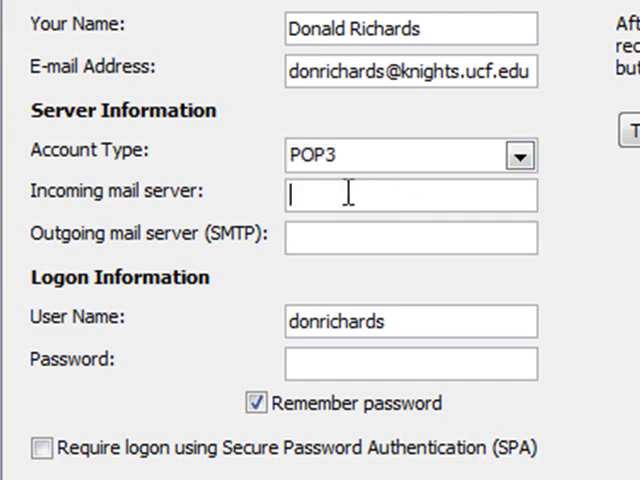
pyautogui.write('pop3')
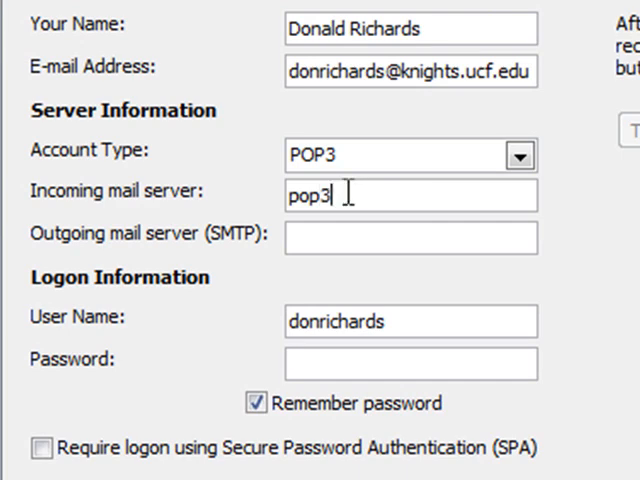
pyautogui.write('.live.com')
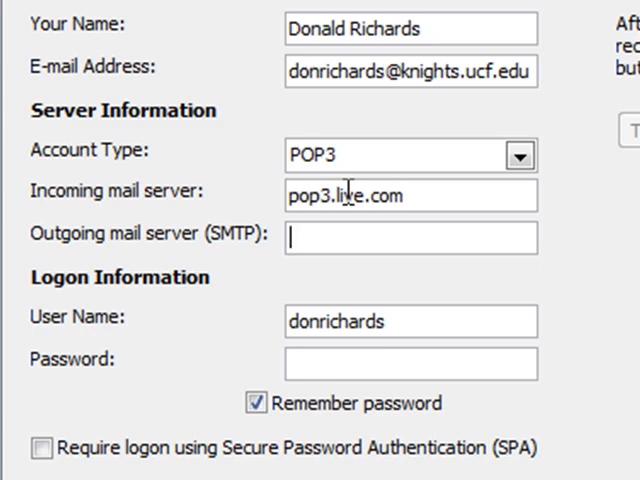
pyautogui.write('smtp.live.com')
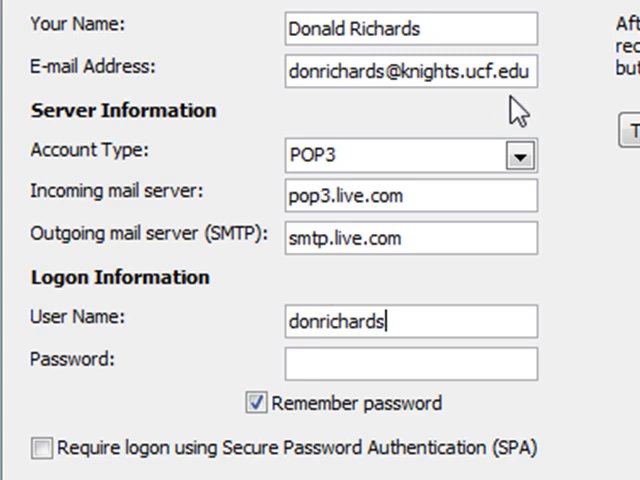
pyautogui.write('@')
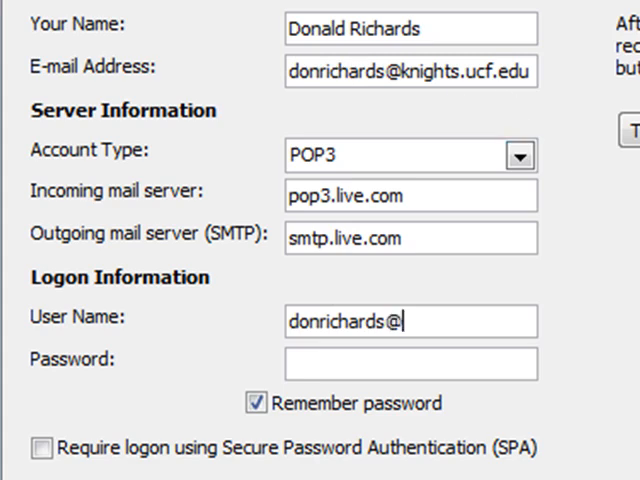
pyautogui.write('knights')
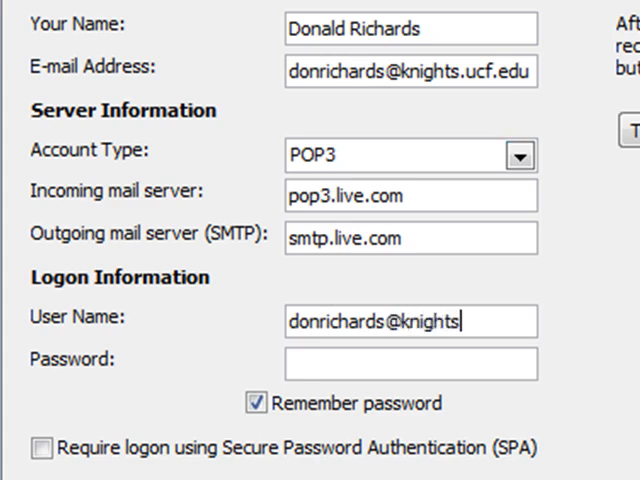
pyautogui.write('.ucf.edu')
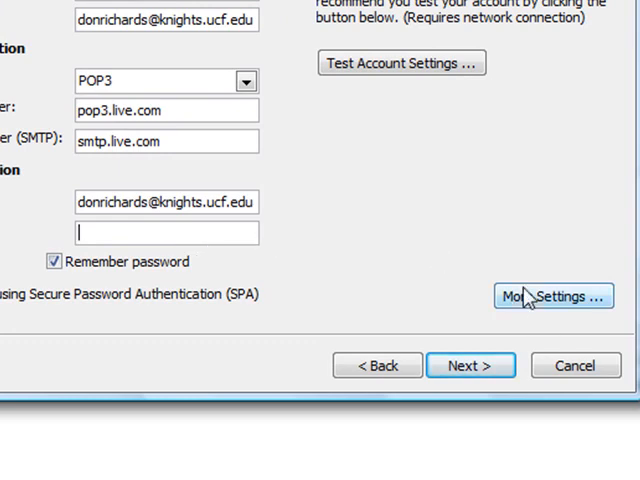
# In More Settings, rename the mail account to Knights Mail.
pyautogui.click(552, 296)
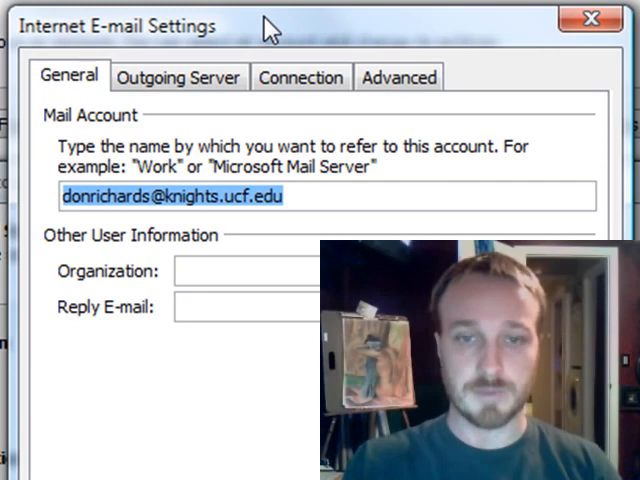
pyautogui.write('Knights Mail')
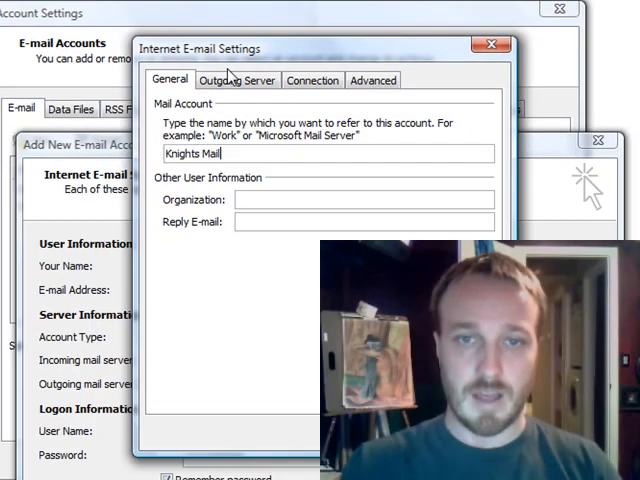
# Require outgoing SMTP authentication using the incoming server's logon settings.
pyautogui.click(236, 80)
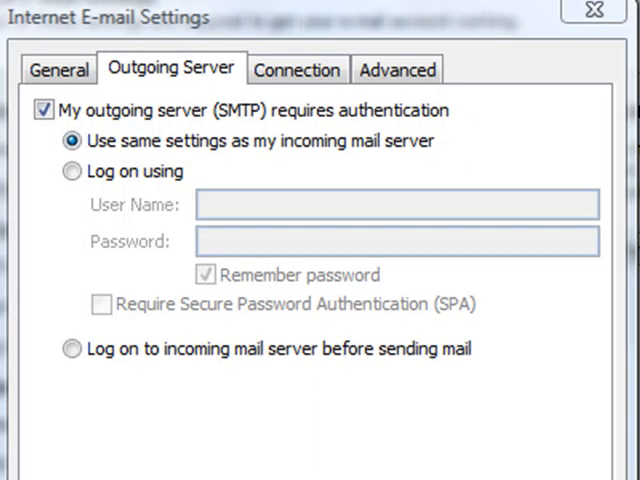
pyautogui.moveTo(578, 450)
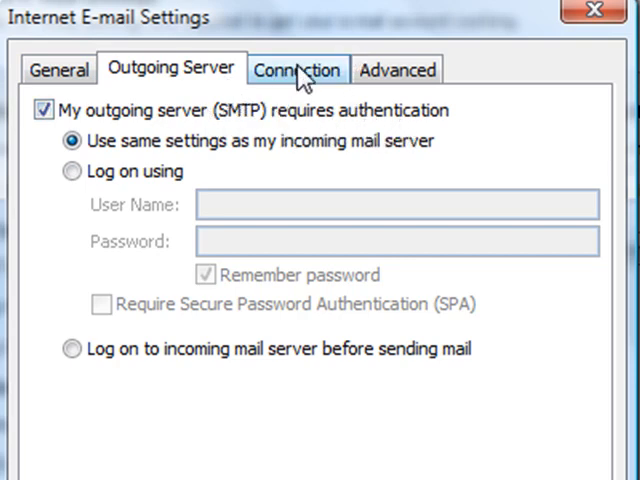
# Set incoming POP3 to port 995 with SSL, outgoing encryption Auto, keep copies on server, and confirm.
pyautogui.click(398, 68)
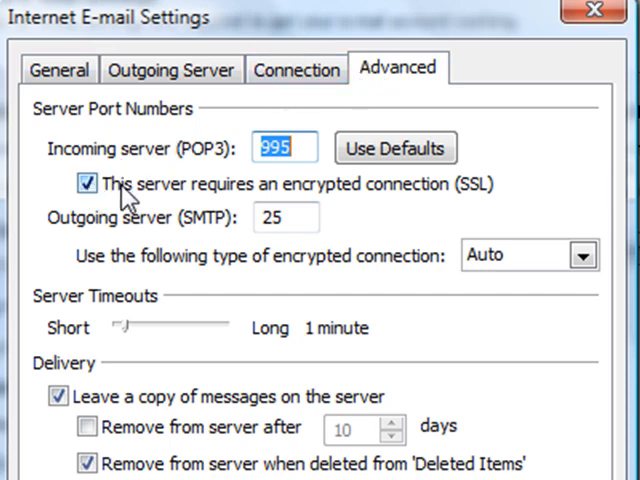
pyautogui.moveTo(396, 210)
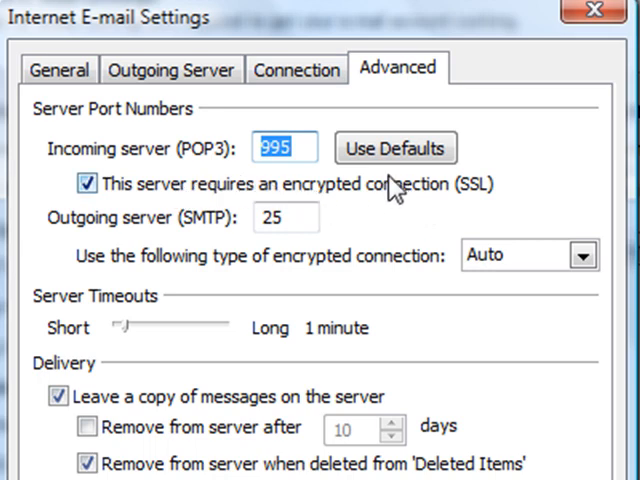
pyautogui.click(298, 148)
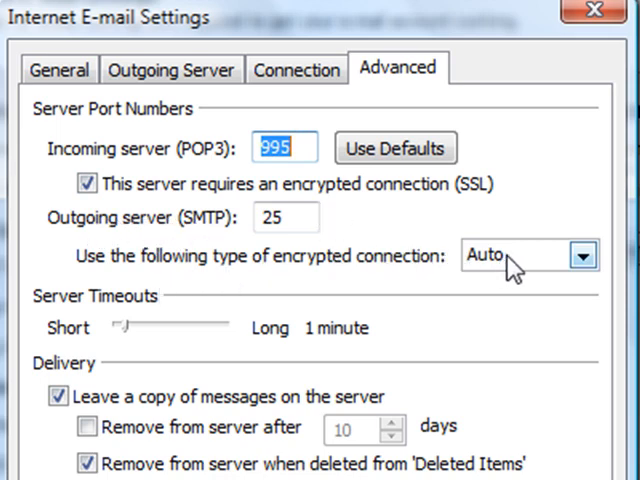
pyautogui.click(584, 256)
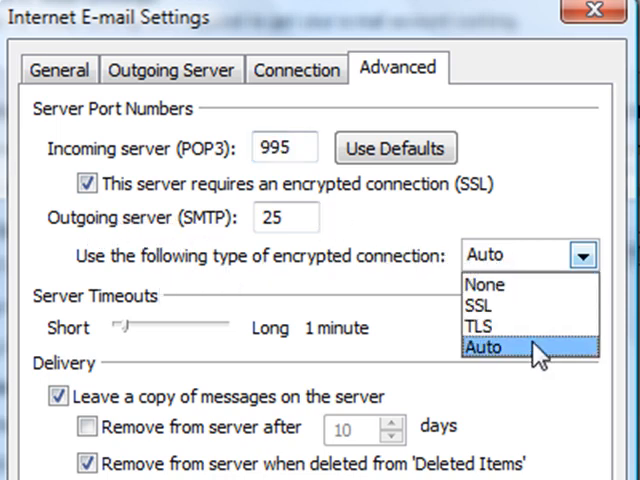
pyautogui.click(484, 348)
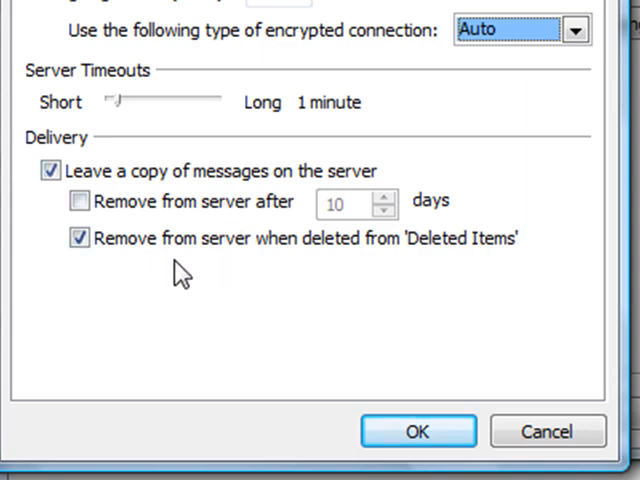
pyautogui.moveTo(190, 250)
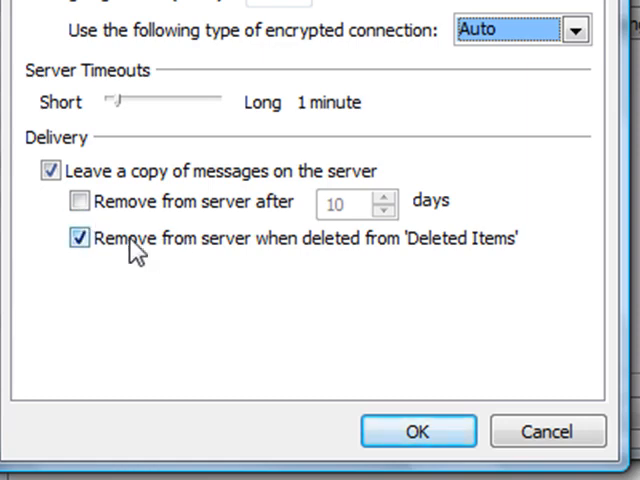
pyautogui.moveTo(412, 276)
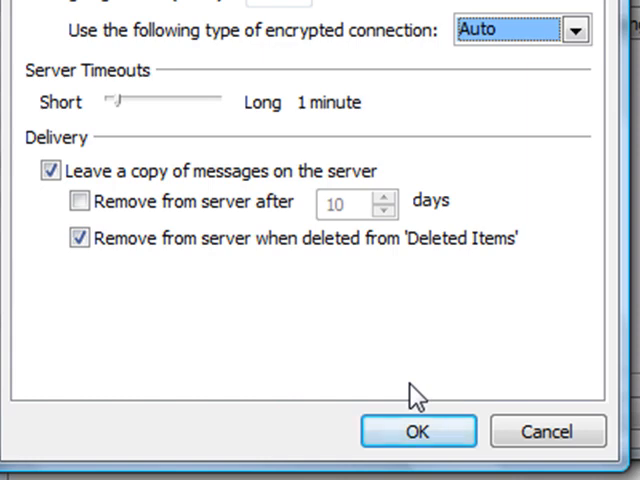
pyautogui.click(416, 432)
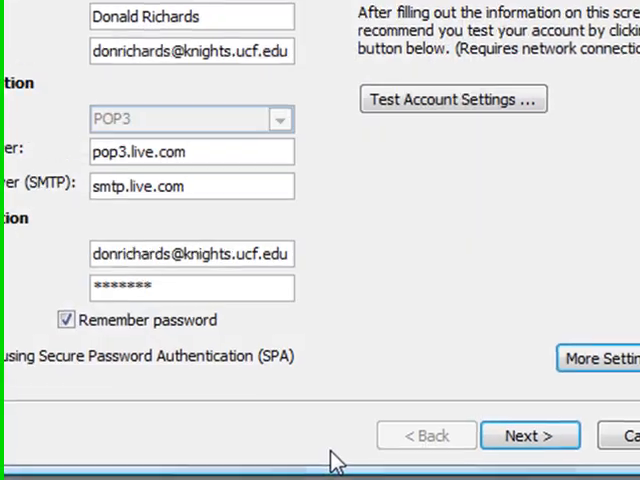
# Finish the account and deliver Knights Mail to a new Inbox folder inside Knights Mail.
pyautogui.click(528, 436)
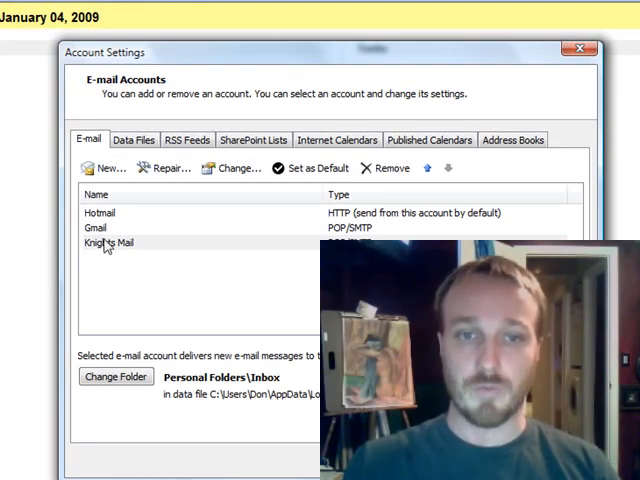
pyautogui.click(106, 246)
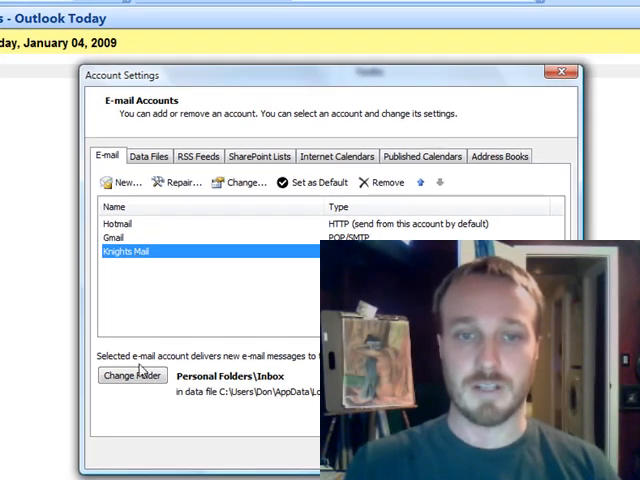
pyautogui.click(132, 376)
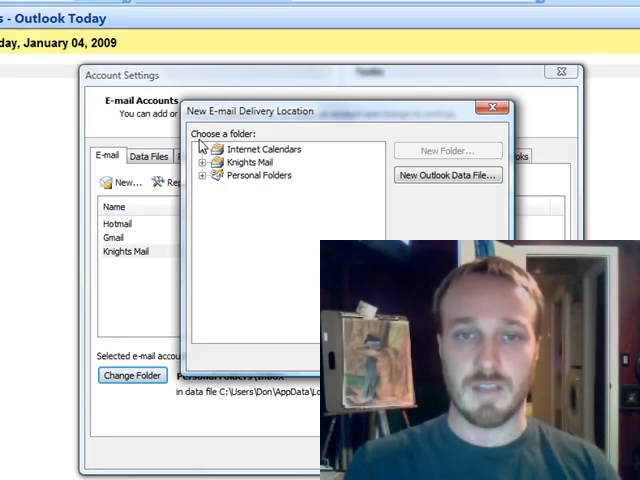
pyautogui.click(240, 162)
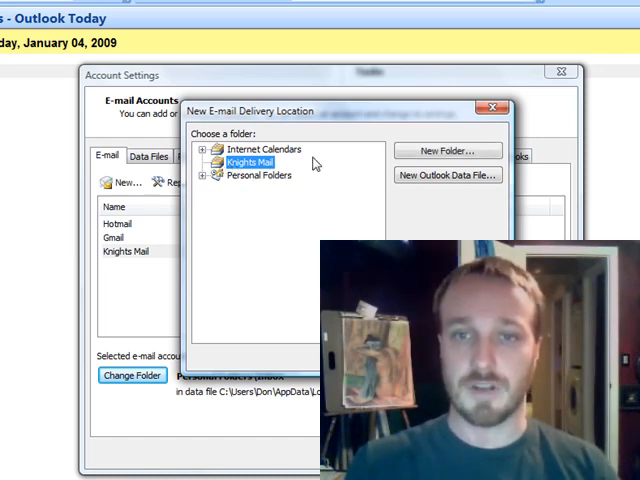
pyautogui.click(448, 150)
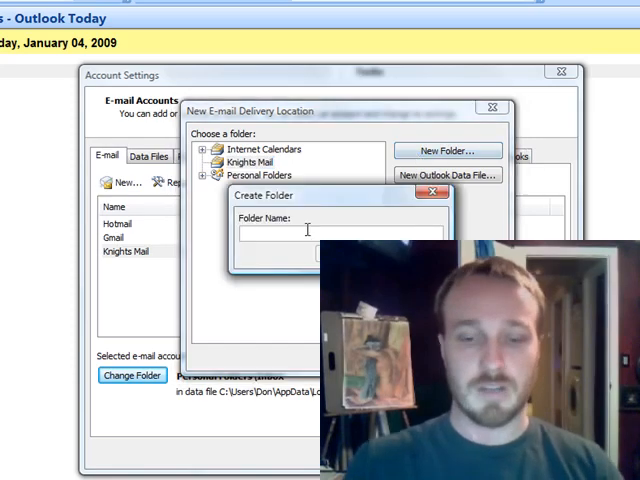
pyautogui.write('Inbox')
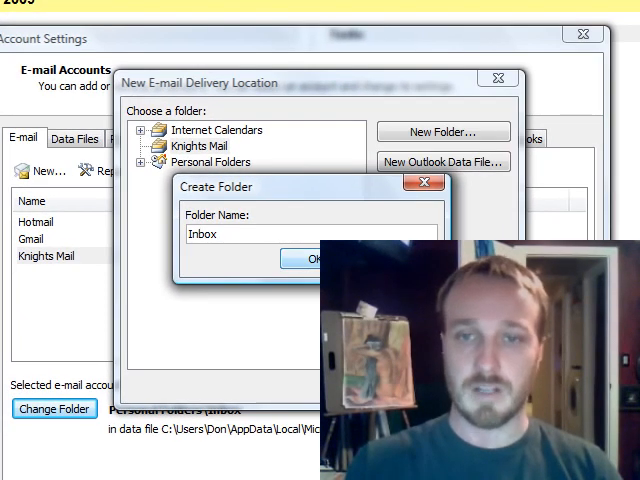
pyautogui.click(312, 258)
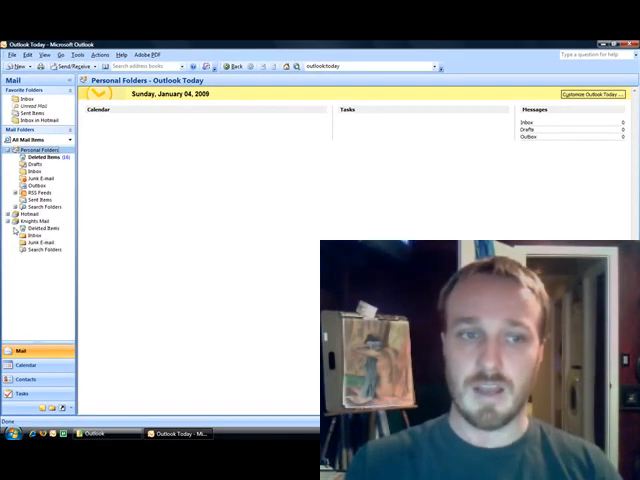
# Run Send/Receive to download messages into the Knights Mail Inbox.
pyautogui.click(34, 236)
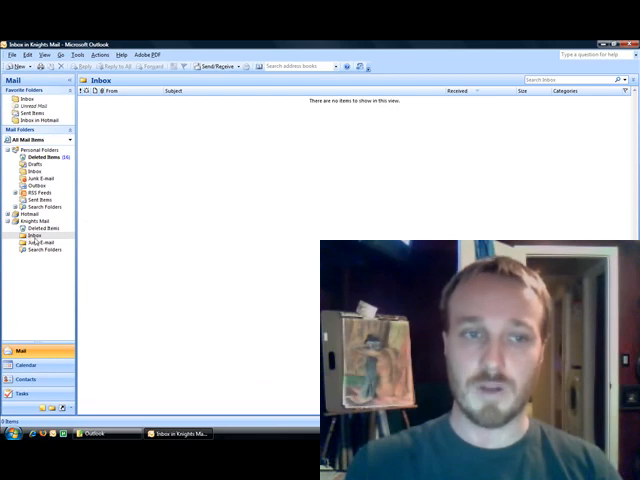
pyautogui.click(216, 66)
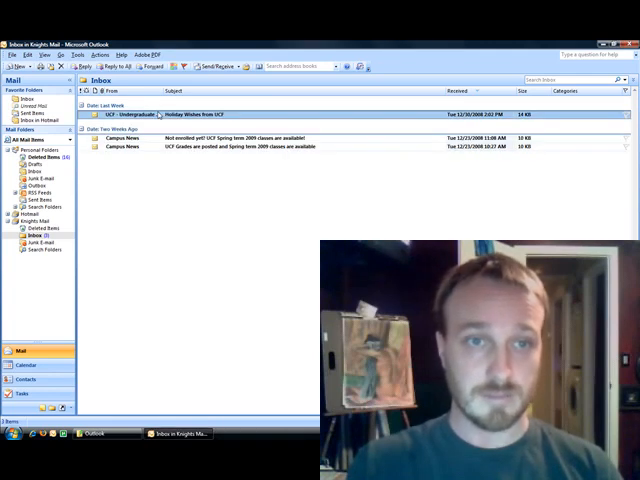
pyautogui.moveTo(184, 162)
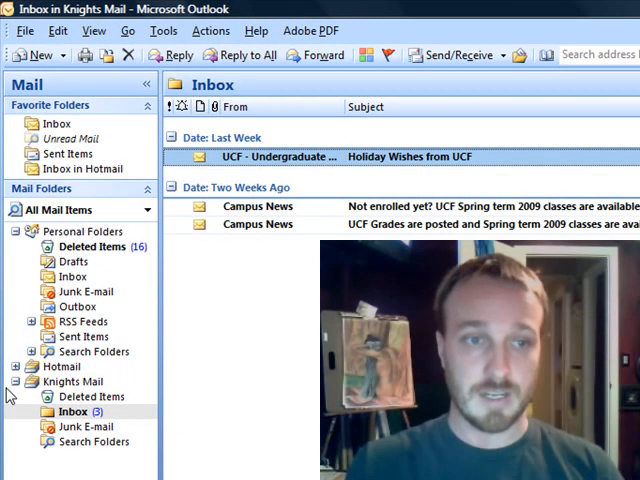
pyautogui.moveTo(316, 320)
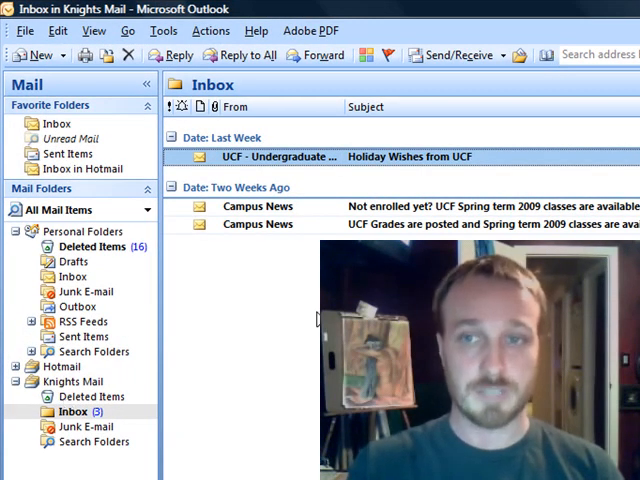